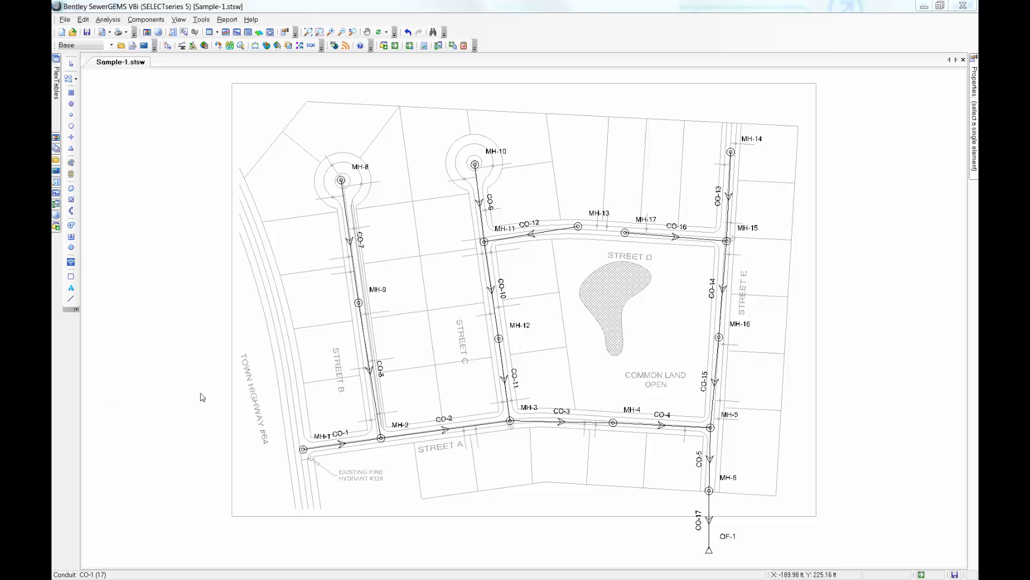
Step: Check that conduit CO-1 carries a note in its Notes property
{"action": "left_click", "coordinate": [344, 437]}
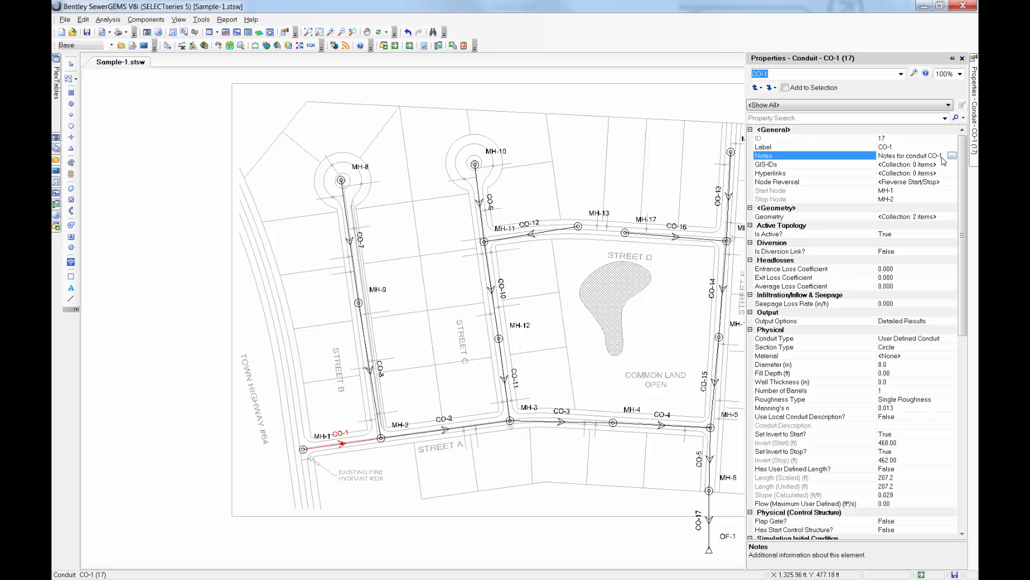
{"action": "left_click", "coordinate": [952, 156]}
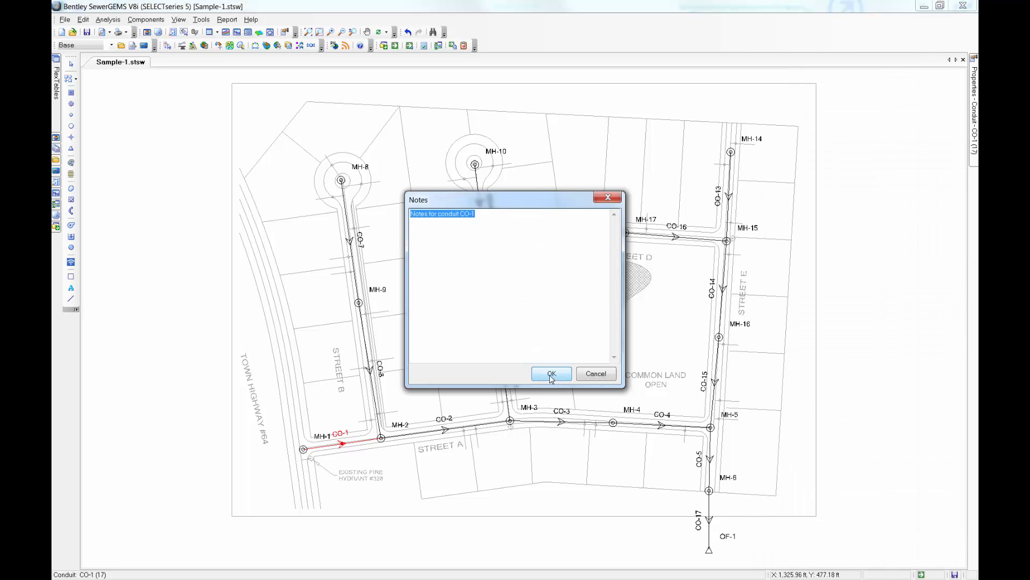
{"action": "left_click", "coordinate": [551, 373]}
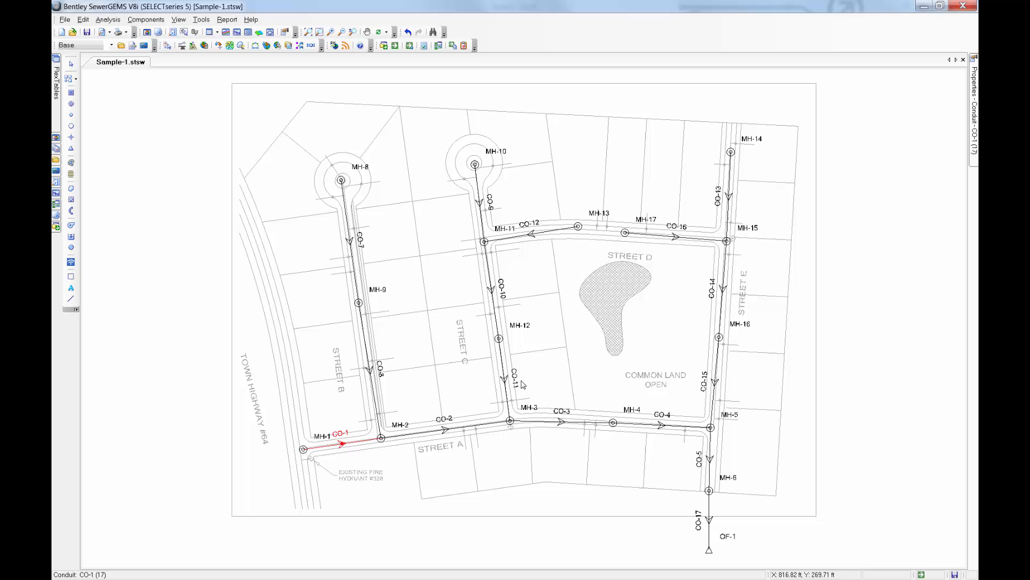
Step: Export the network as a SWMM v5 file saved as Sample-1.inp
{"action": "left_click", "coordinate": [64, 19]}
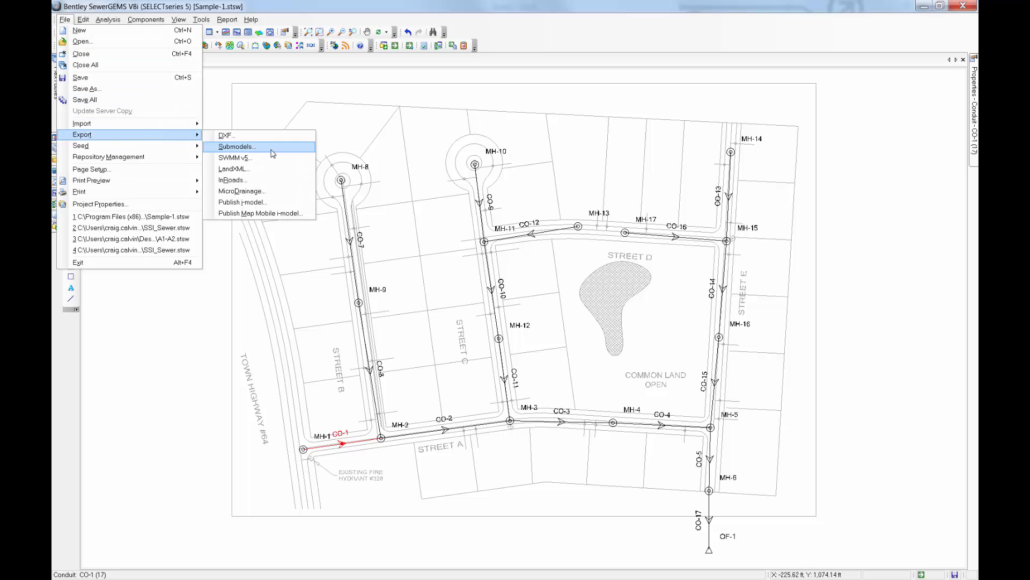
{"action": "left_click", "coordinate": [235, 158]}
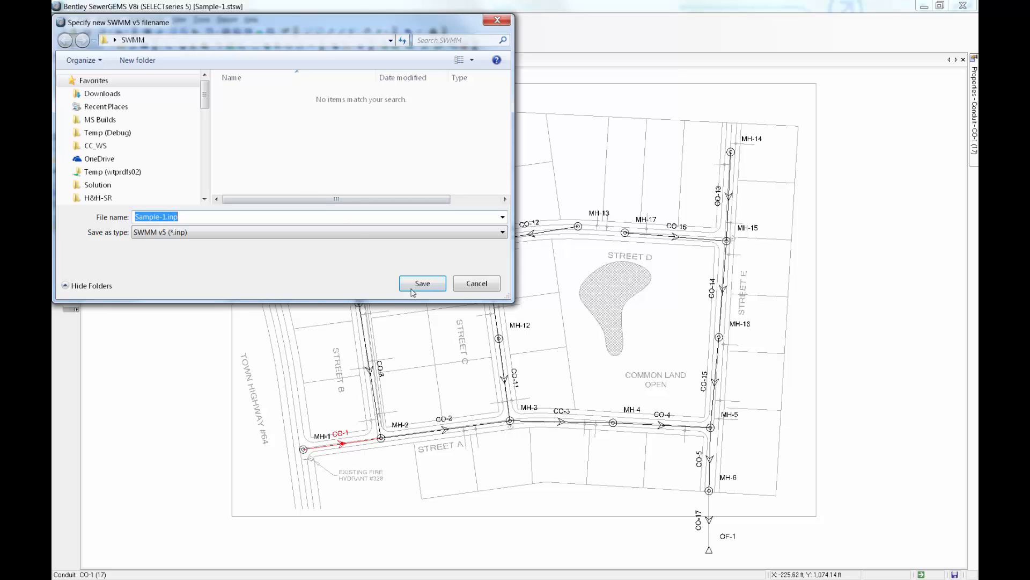
{"action": "left_click", "coordinate": [421, 283]}
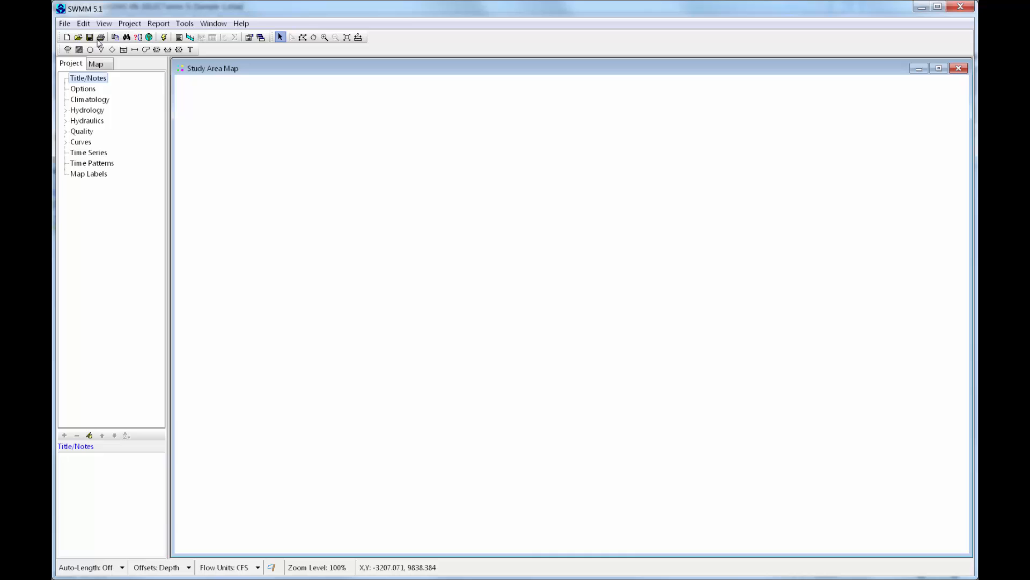
Step: Load Sample-1.inp in SWMM and find conduit CO-1 with an empty description
{"action": "left_click", "coordinate": [77, 37]}
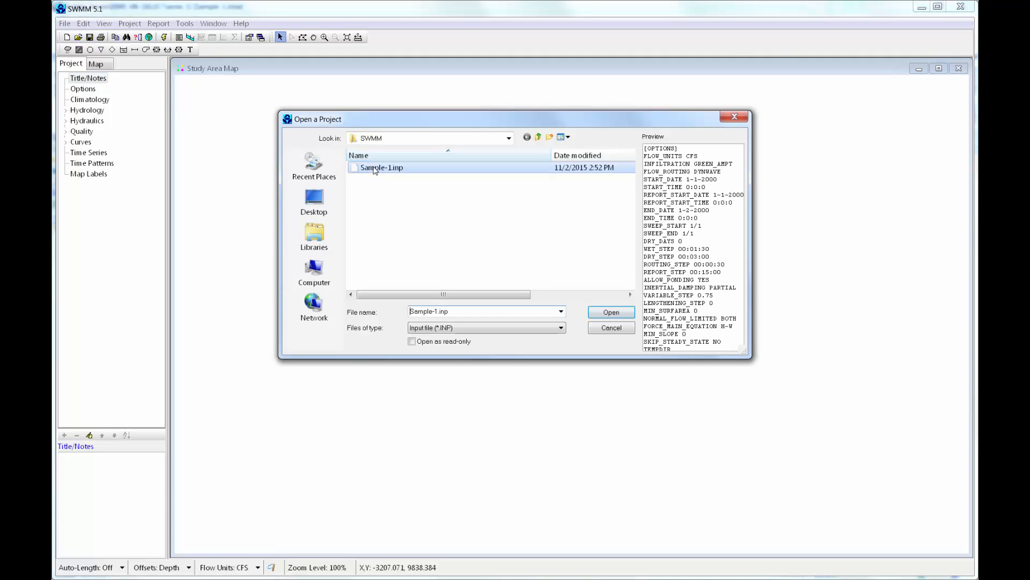
{"action": "left_click", "coordinate": [609, 311]}
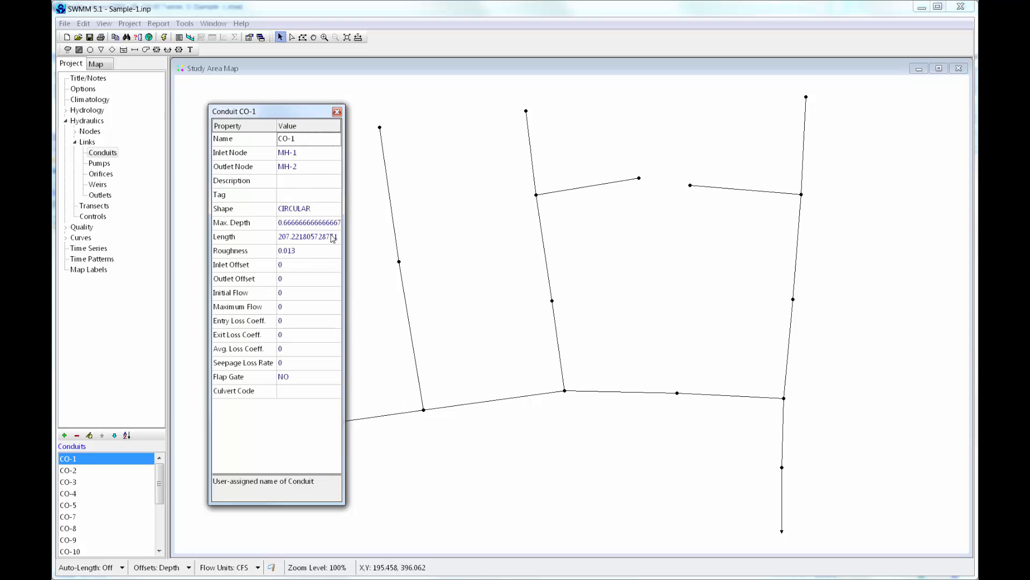
{"action": "left_click", "coordinate": [333, 180]}
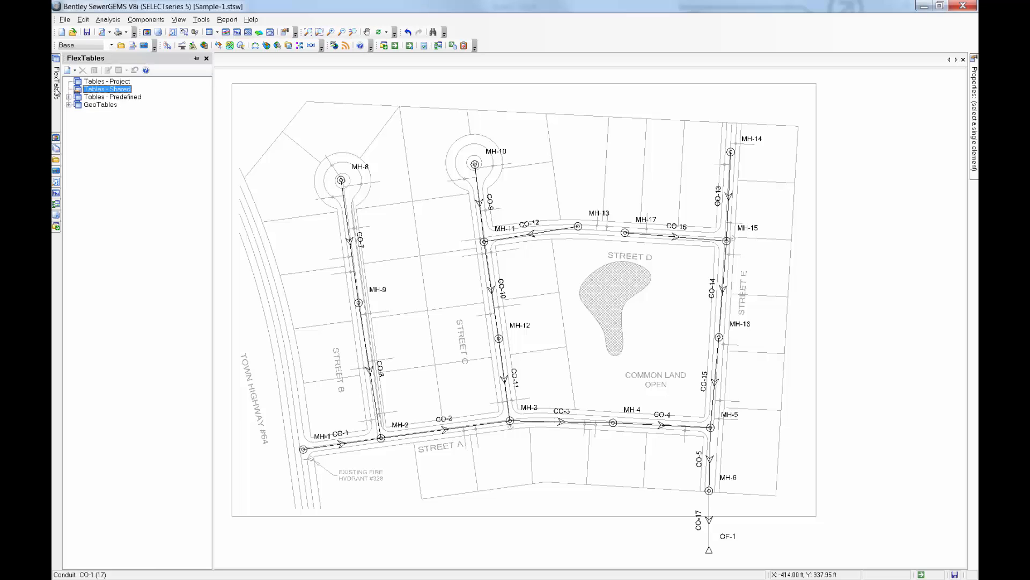
Step: Create a shared Conduit FlexTable with ID, Label and Notes columns and copy its rows
{"action": "right_click", "coordinate": [107, 89]}
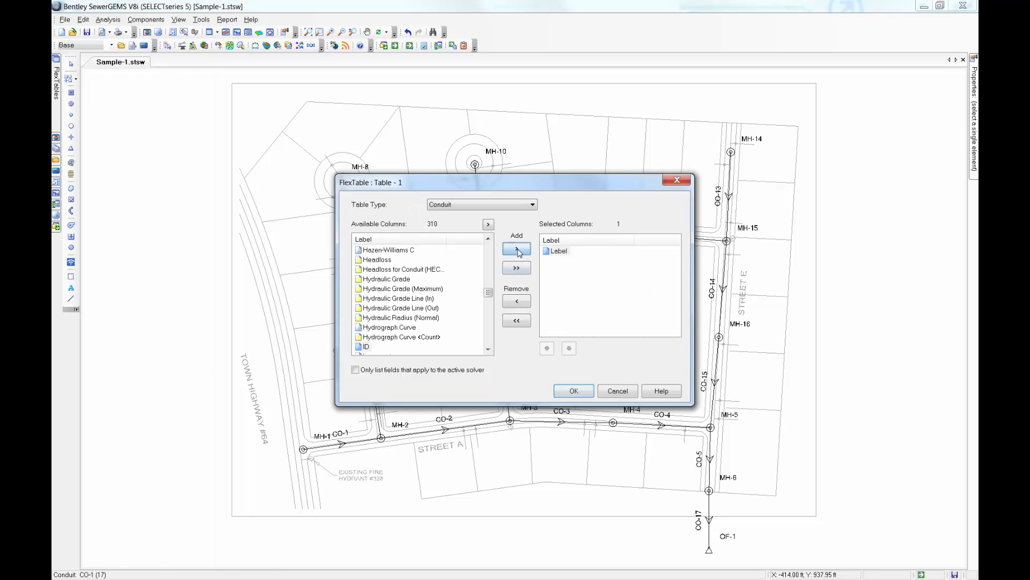
{"action": "left_click", "coordinate": [517, 248]}
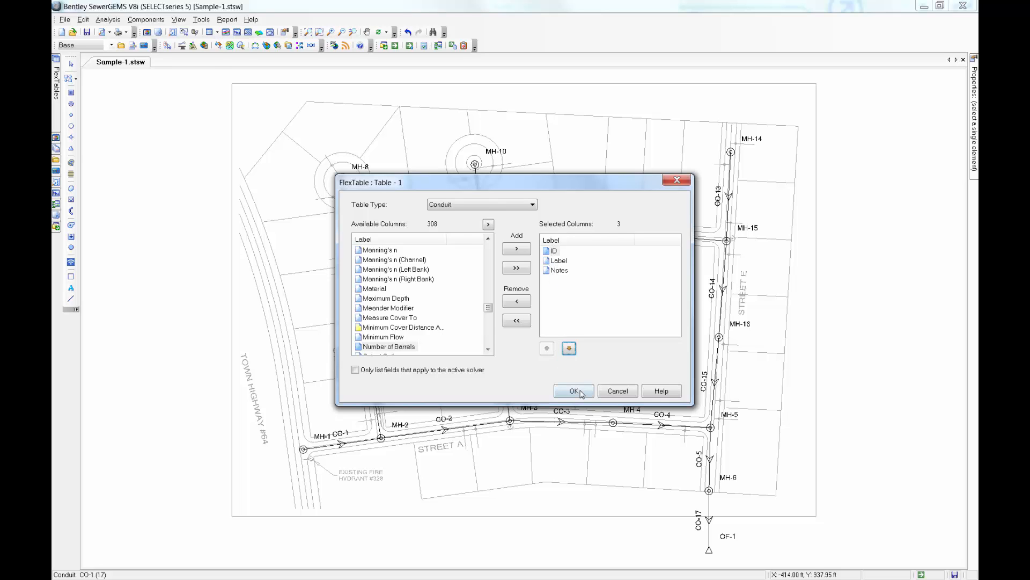
{"action": "left_click", "coordinate": [572, 391]}
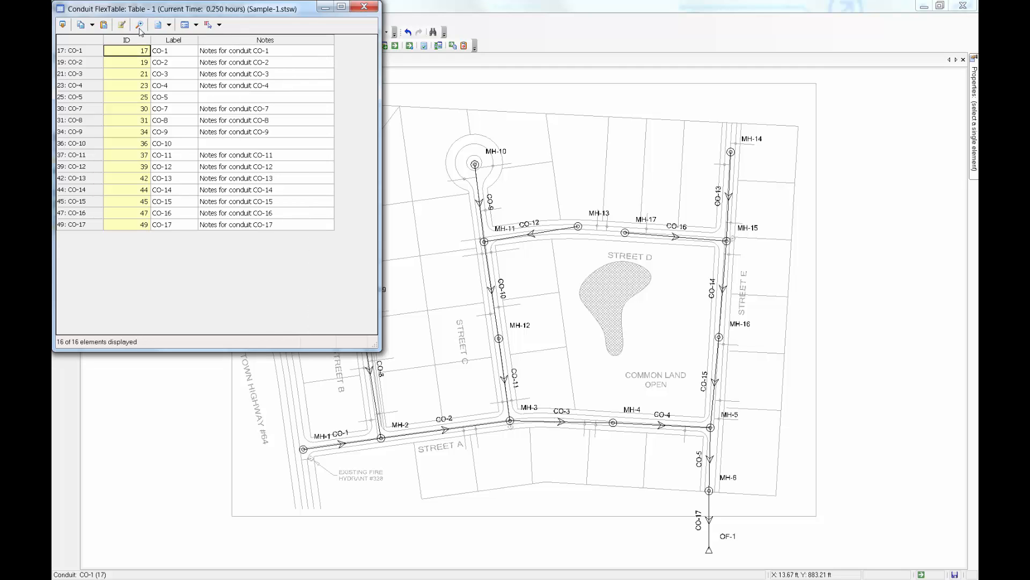
{"action": "right_click", "coordinate": [230, 109]}
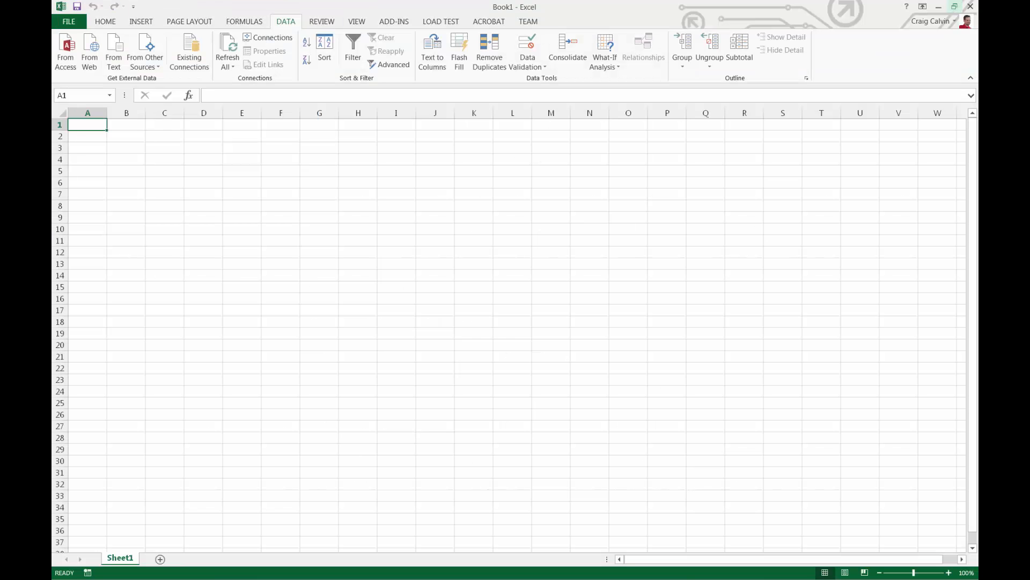
Step: Paste the conduit table at A1 and sort its rows by column A
{"action": "right_click", "coordinate": [87, 125]}
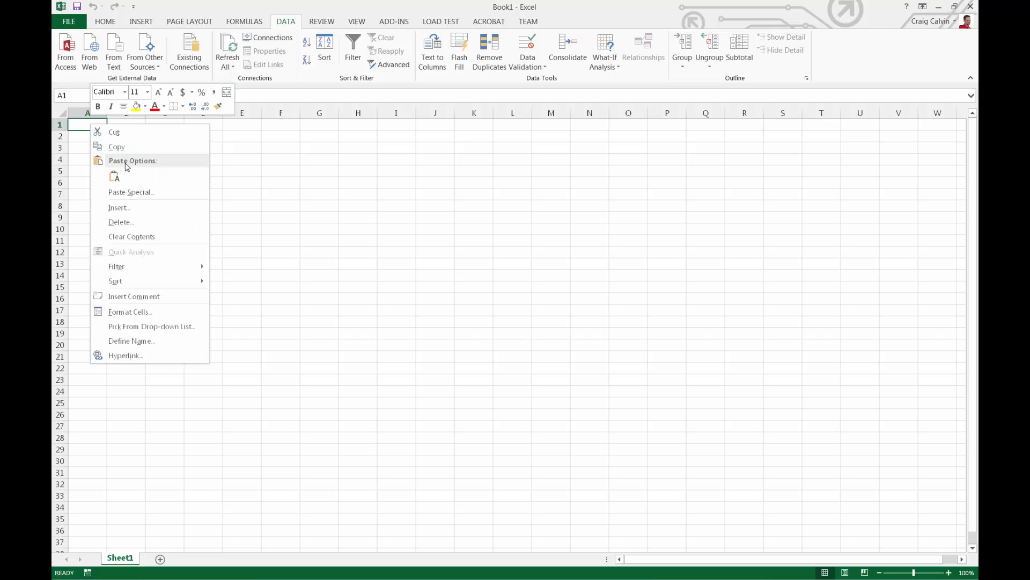
{"action": "left_click", "coordinate": [115, 175]}
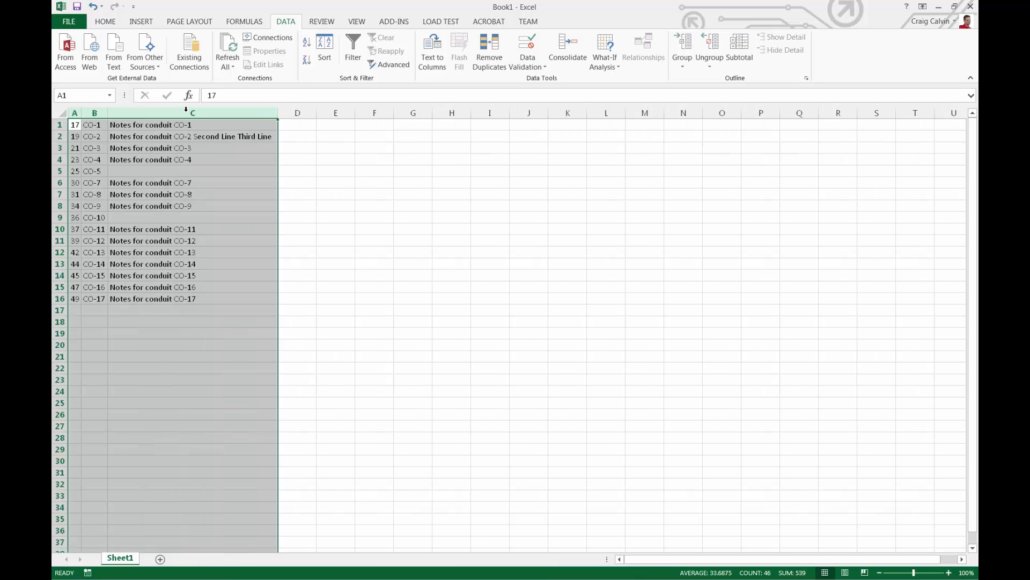
{"action": "left_click", "coordinate": [324, 49]}
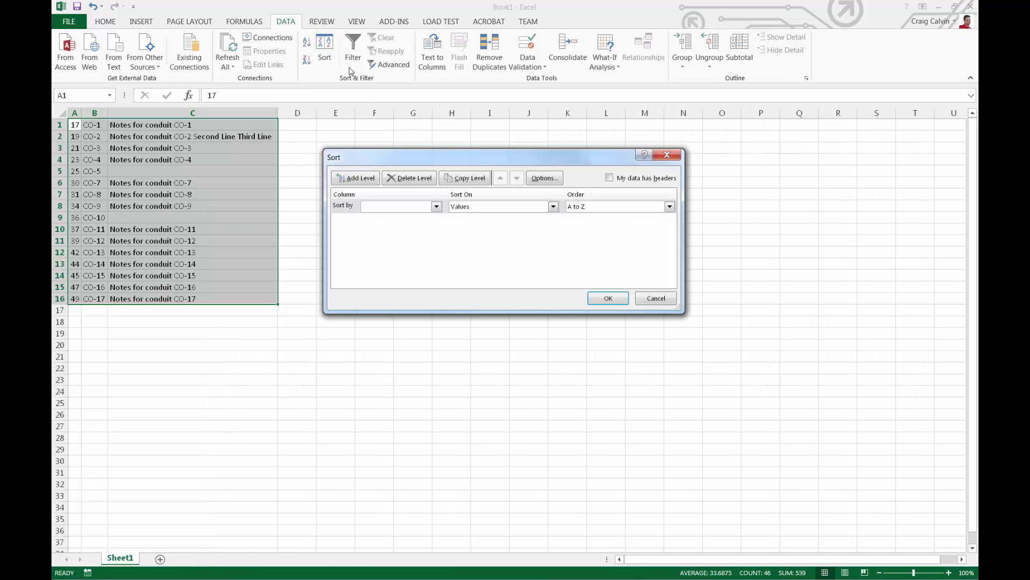
{"action": "left_click", "coordinate": [435, 206]}
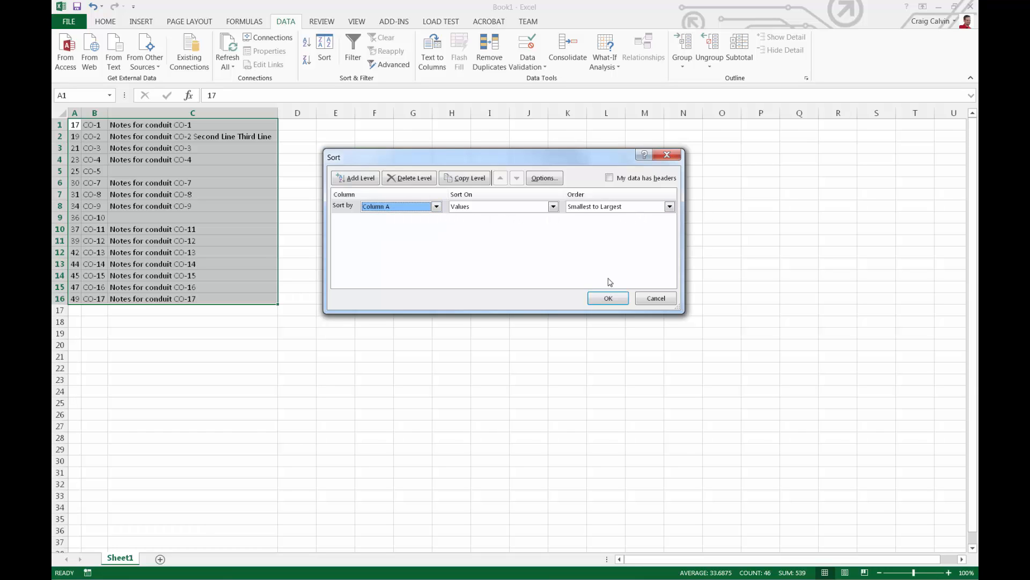
{"action": "left_click", "coordinate": [607, 297]}
{"action": "type", "text": "=A1-0."}
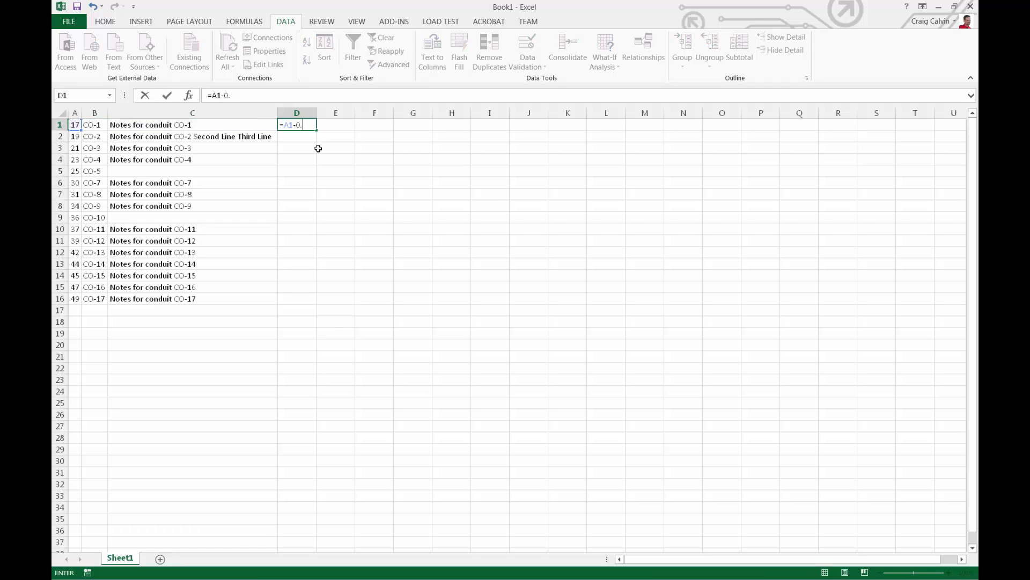
Step: Fill helper columns with =A1-0.5 and =";"&C1 down to row 16
{"action": "type", "text": "5"}
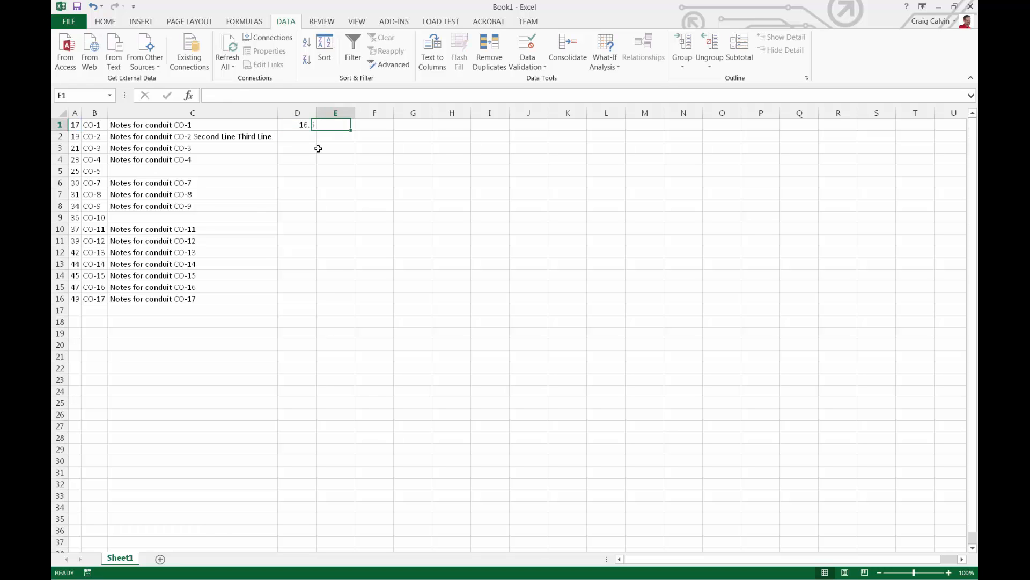
{"action": "type", "text": "="}
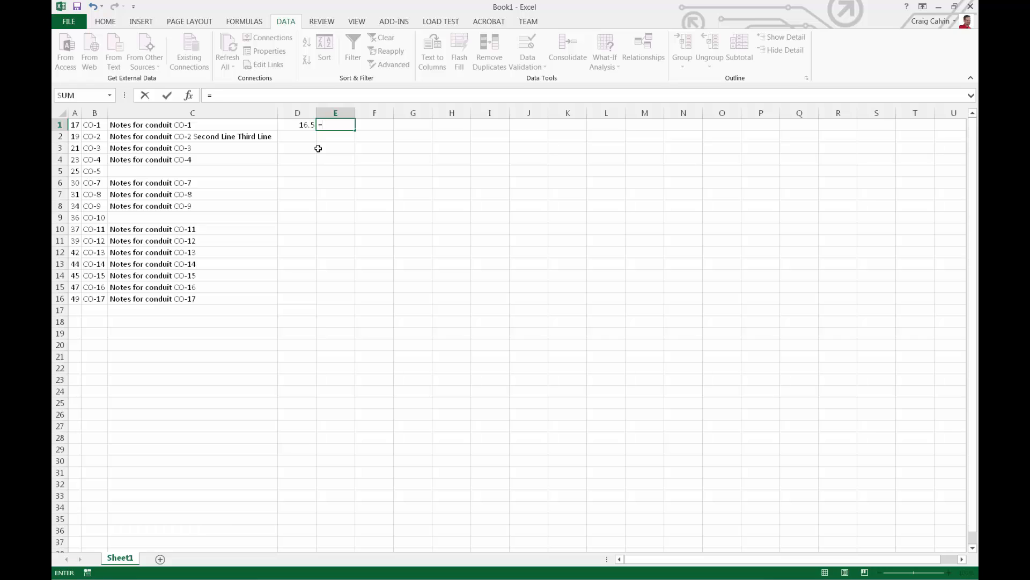
{"action": "type", "text": "\";\""}
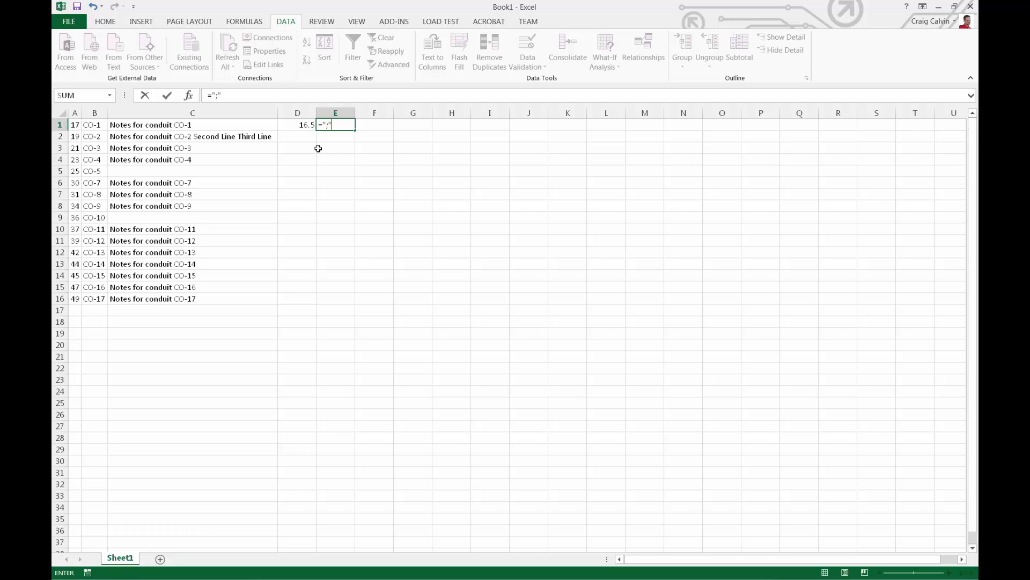
{"action": "left_click", "coordinate": [193, 125]}
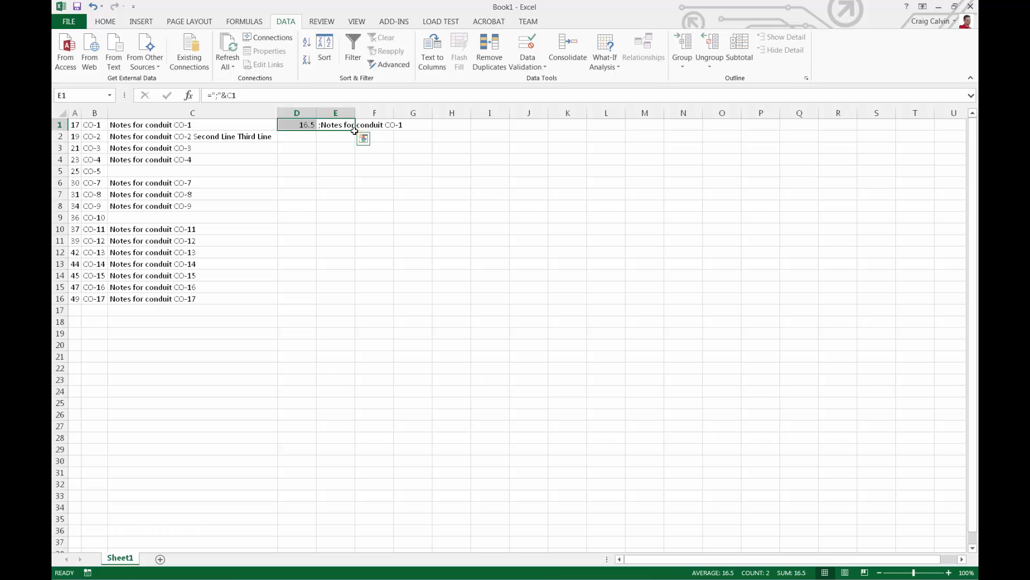
{"action": "left_click_drag", "start_coordinate": [353, 129], "coordinate": [327, 303]}
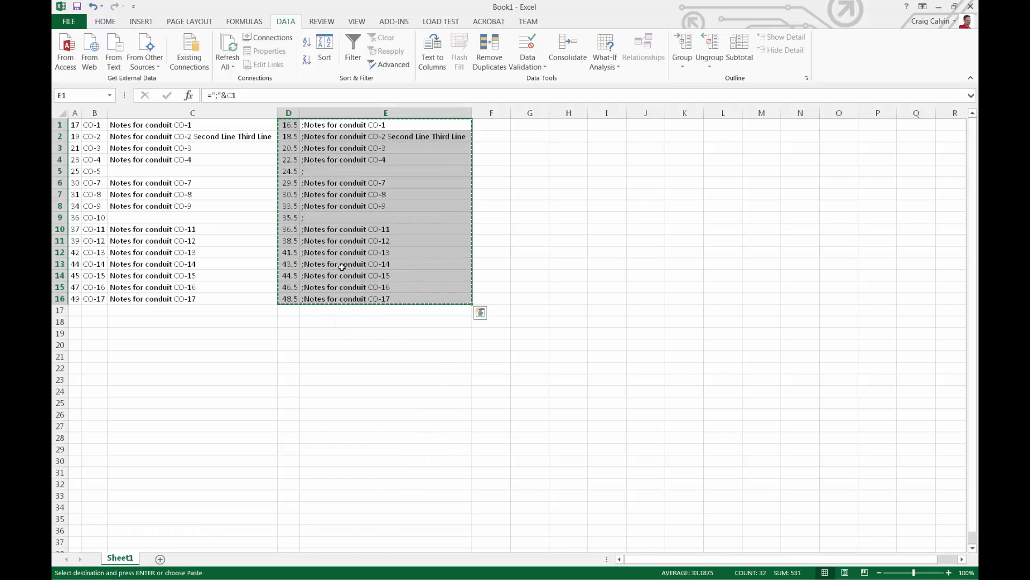
Step: Paste the half-step numbers and semicolon notes as values starting at A17
{"action": "right_click", "coordinate": [78, 311]}
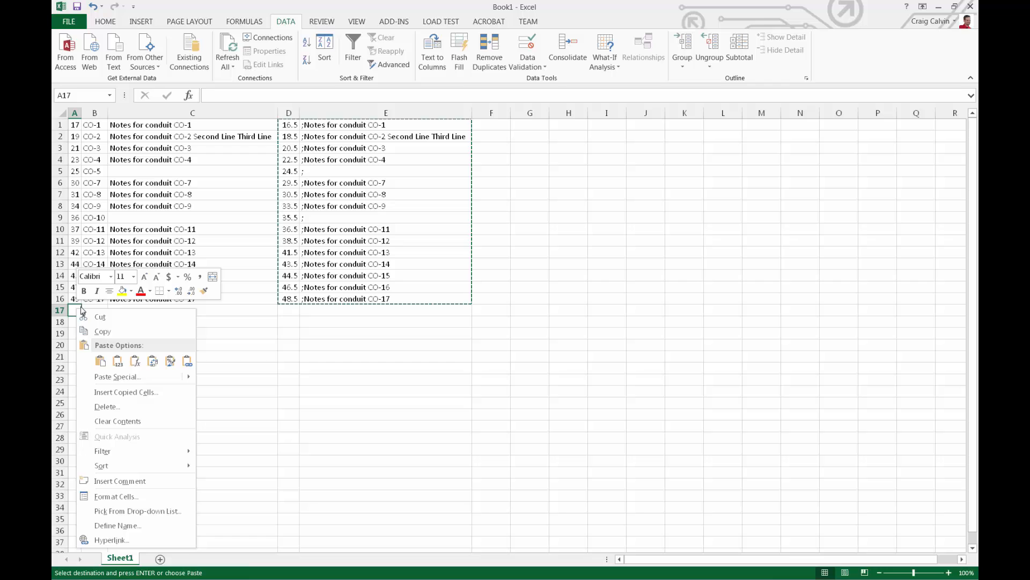
{"action": "left_click", "coordinate": [101, 361]}
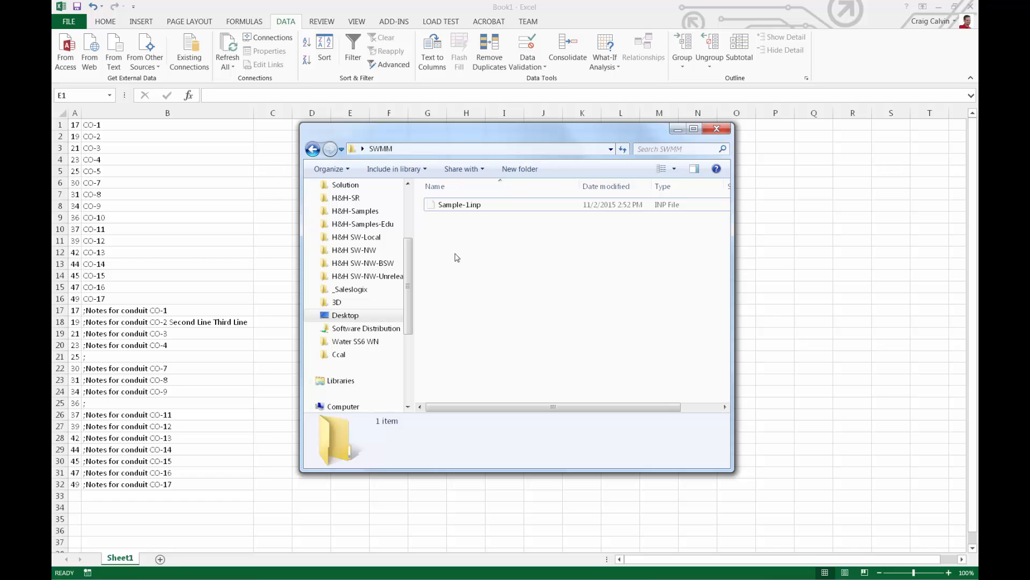
Step: View Sample-1.inp in Notepad++ and reach its [CONDUITS] section to copy the conduit lines
{"action": "double_click", "coordinate": [459, 203]}
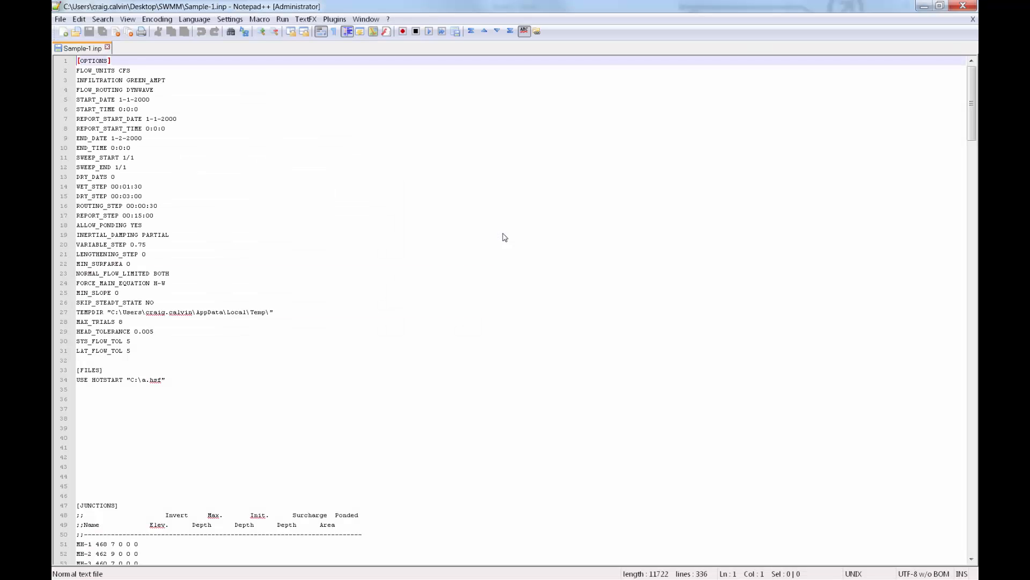
{"action": "scroll", "scroll_direction": "down", "scroll_amount": 3}
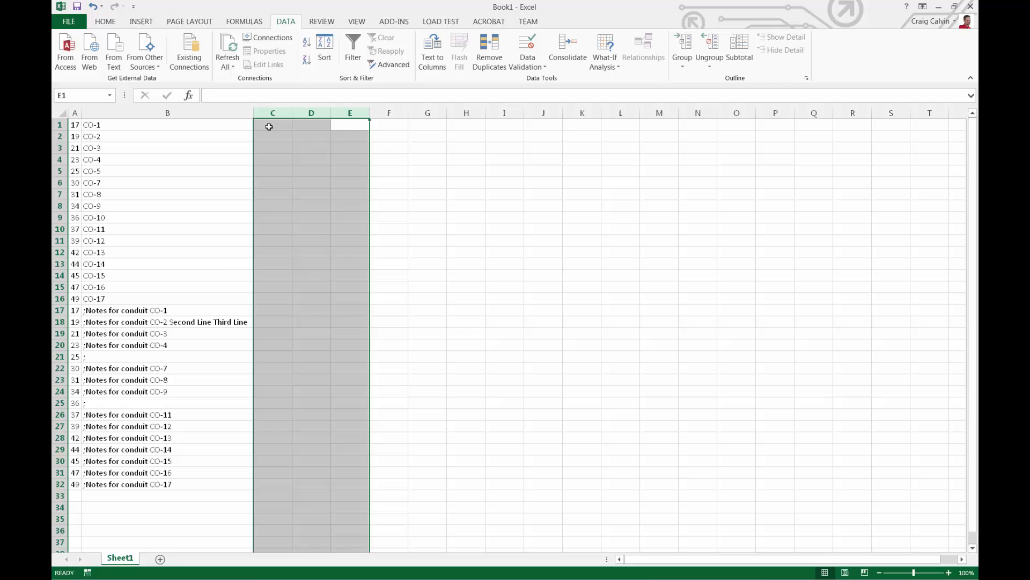
Step: Paste the conduit lines into column C split into space-delimited fields
{"action": "right_click", "coordinate": [272, 125]}
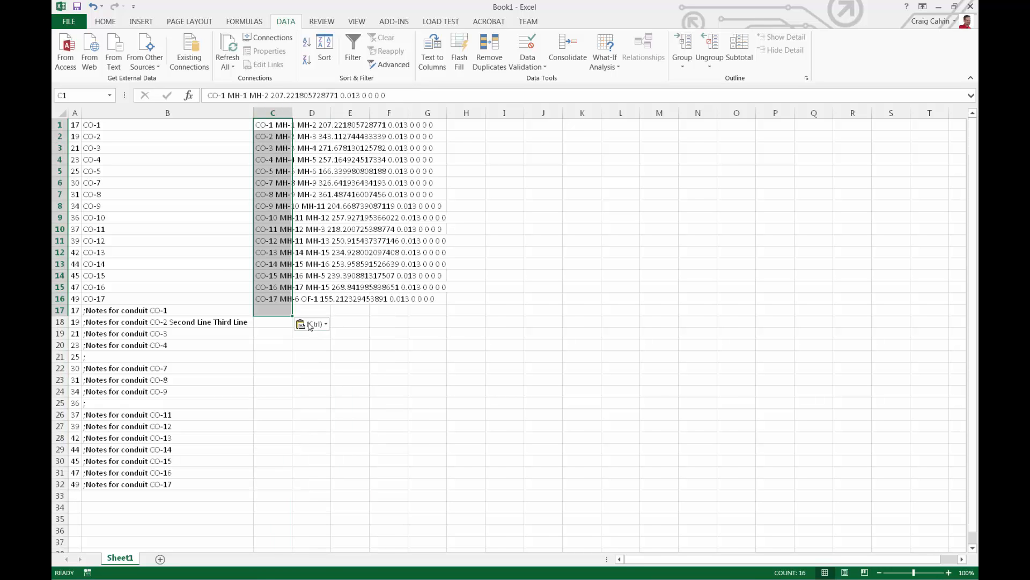
{"action": "left_click", "coordinate": [433, 50]}
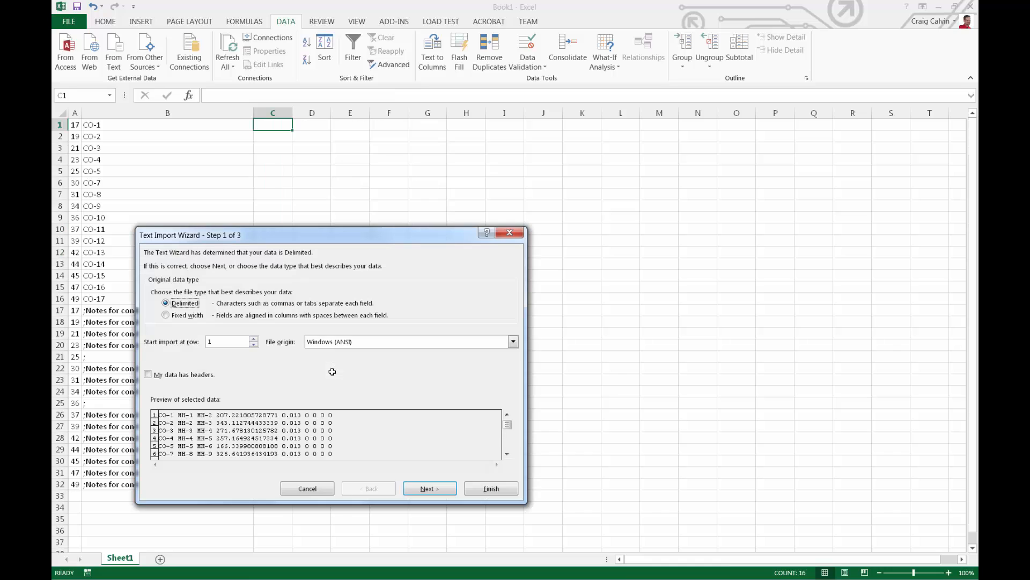
{"action": "mouse_move", "coordinate": [158, 366]}
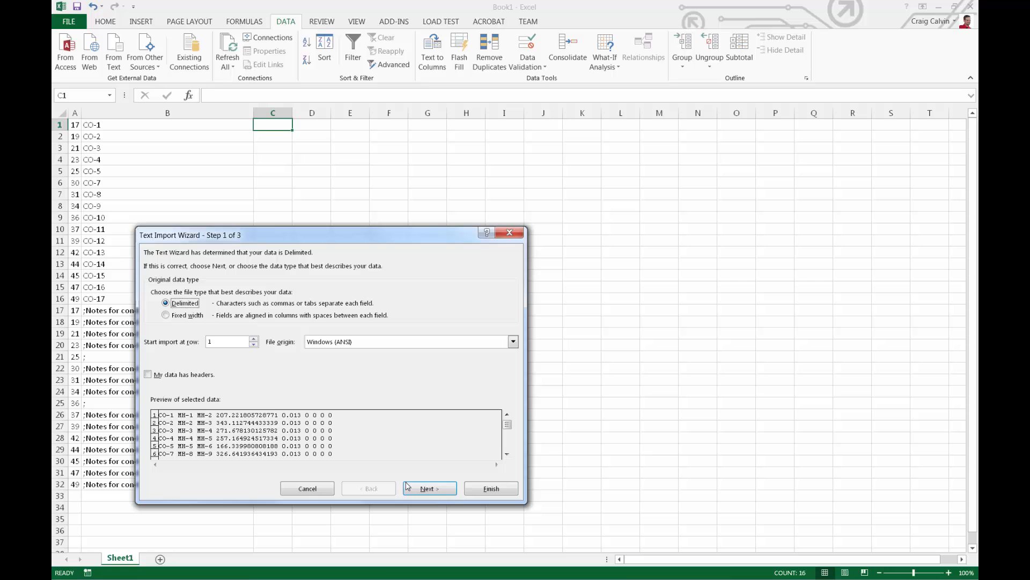
{"action": "left_click", "coordinate": [428, 487]}
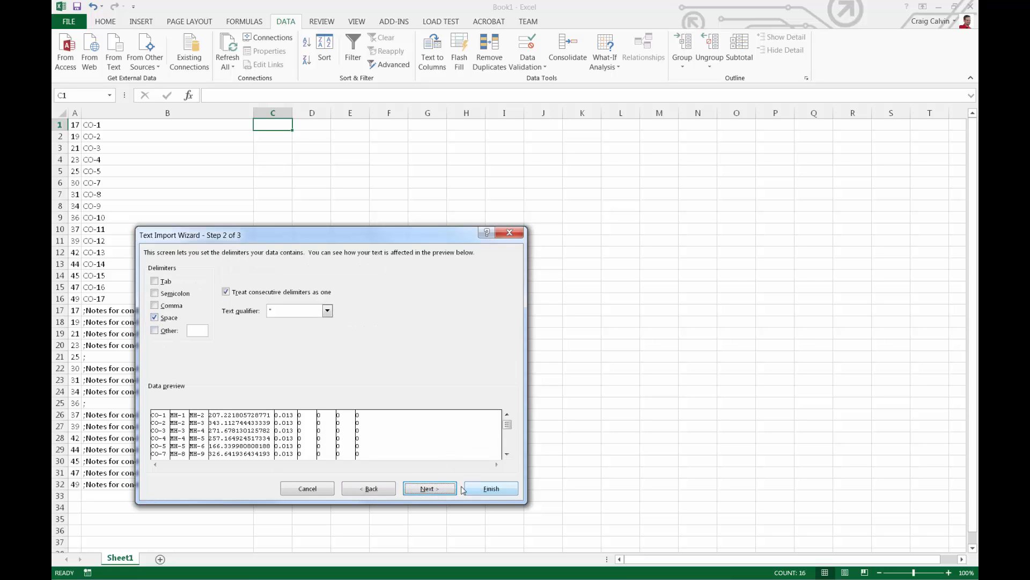
{"action": "left_click", "coordinate": [429, 487]}
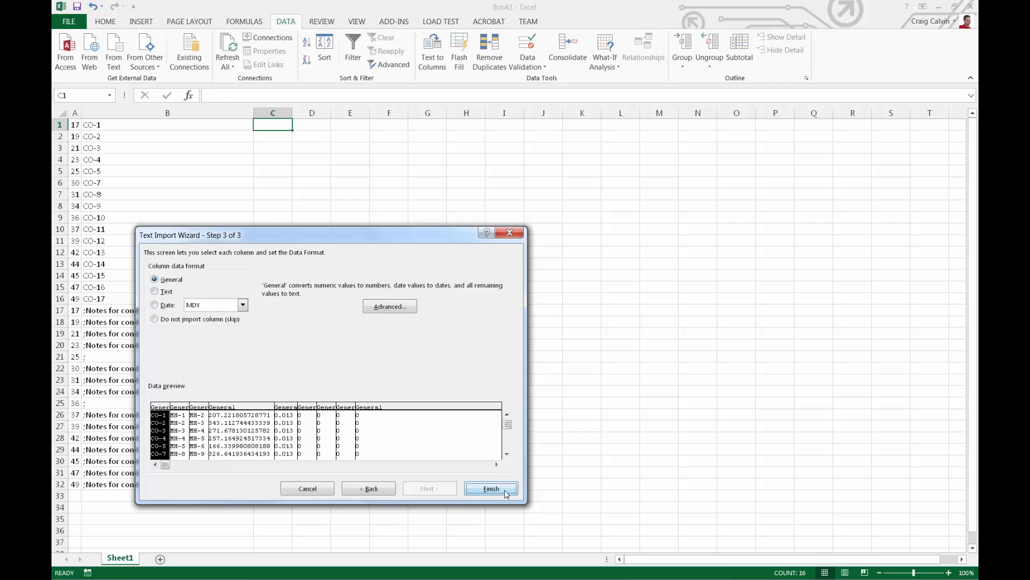
{"action": "left_click", "coordinate": [490, 489]}
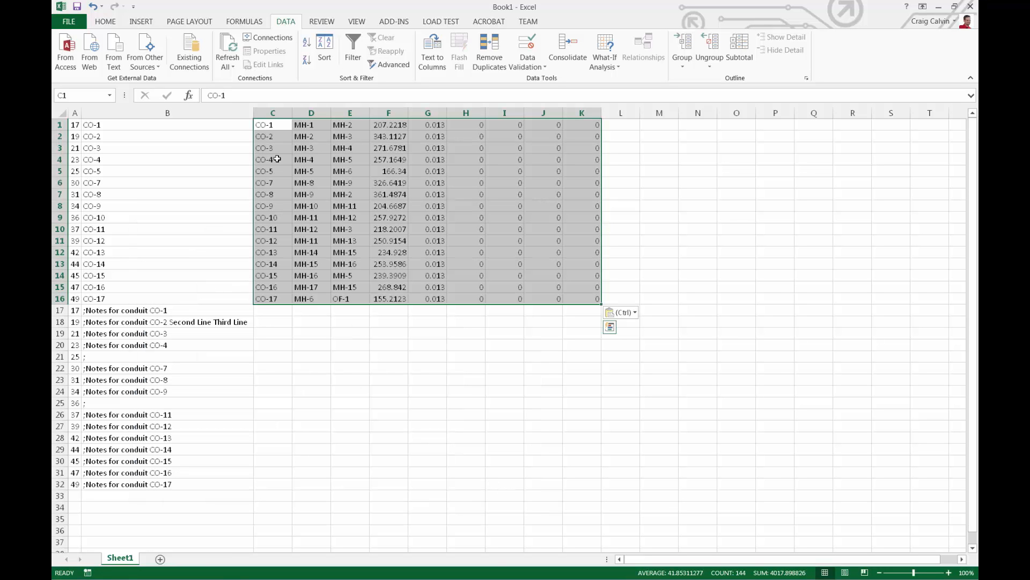
Step: Delete the duplicate conduit-name column C
{"action": "right_click", "coordinate": [272, 113]}
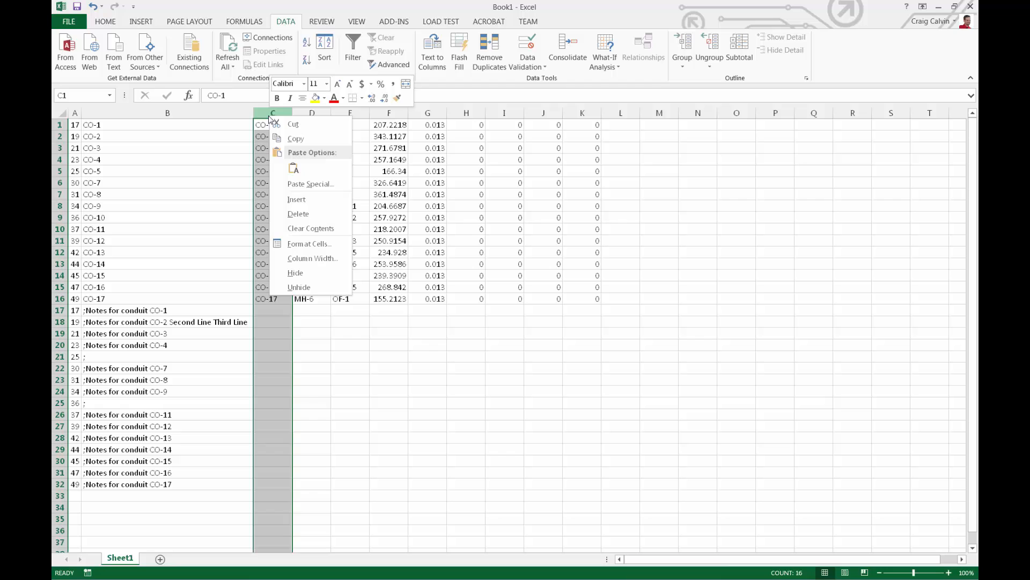
{"action": "mouse_move", "coordinate": [304, 214]}
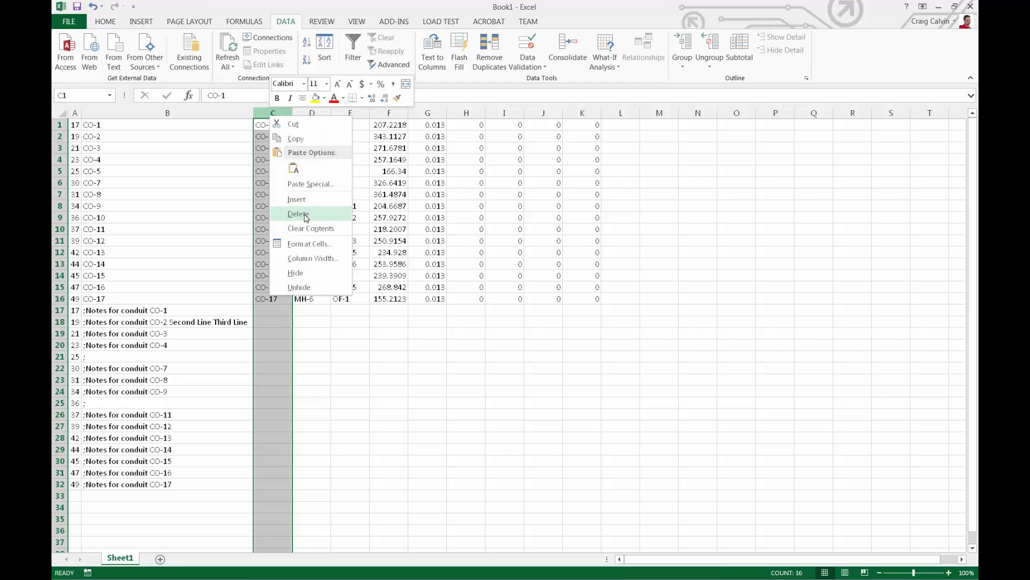
{"action": "left_click", "coordinate": [299, 214]}
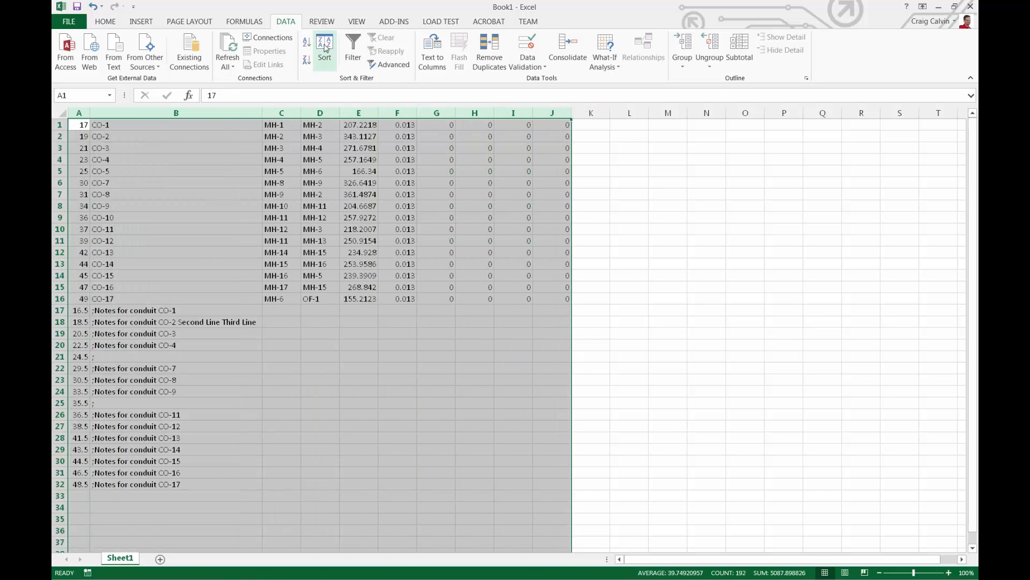
Step: Sort A1:J32 ascending on column A so each note sits above its conduit line
{"action": "left_click", "coordinate": [324, 48]}
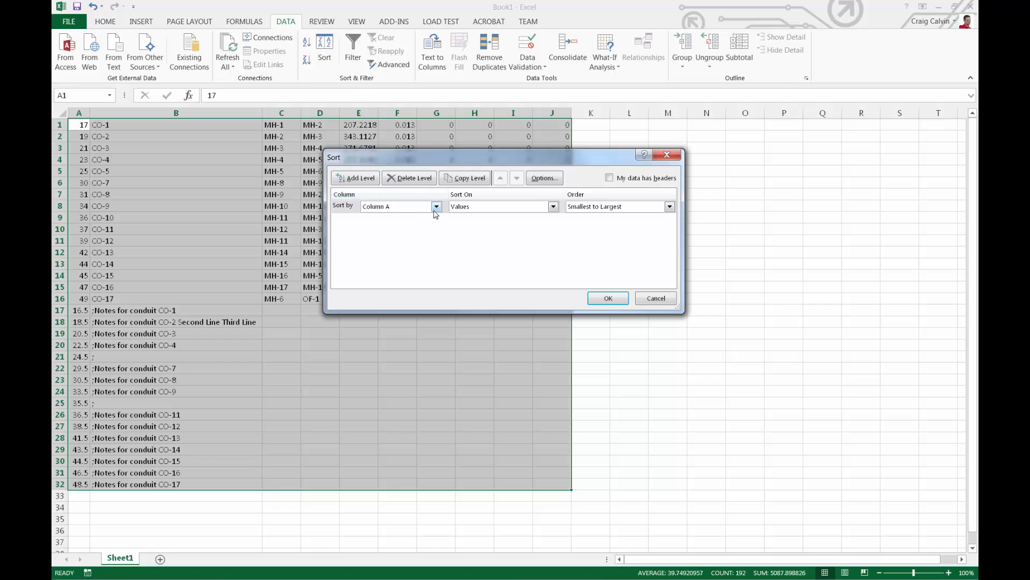
{"action": "left_click", "coordinate": [668, 206]}
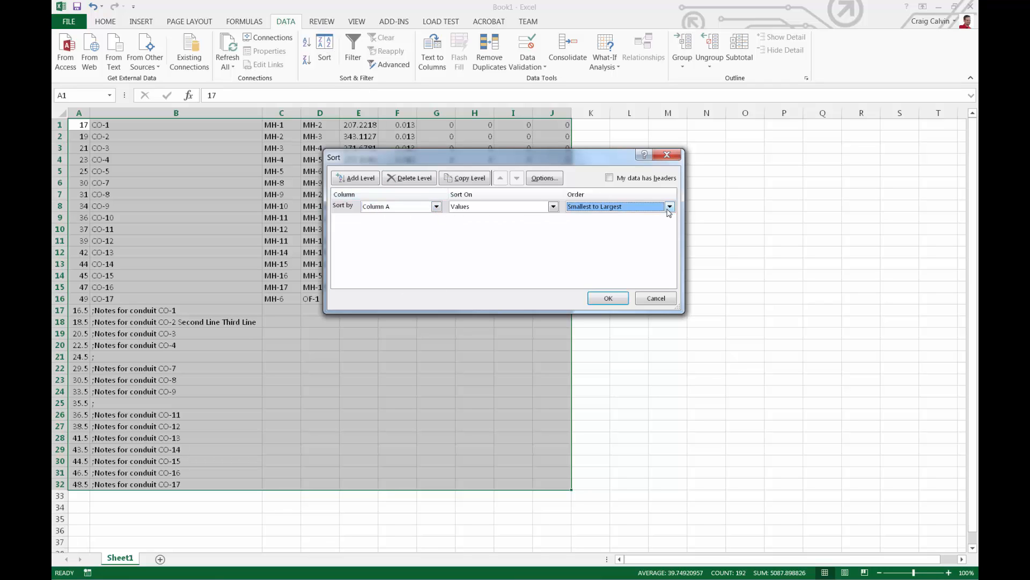
{"action": "left_click", "coordinate": [606, 297]}
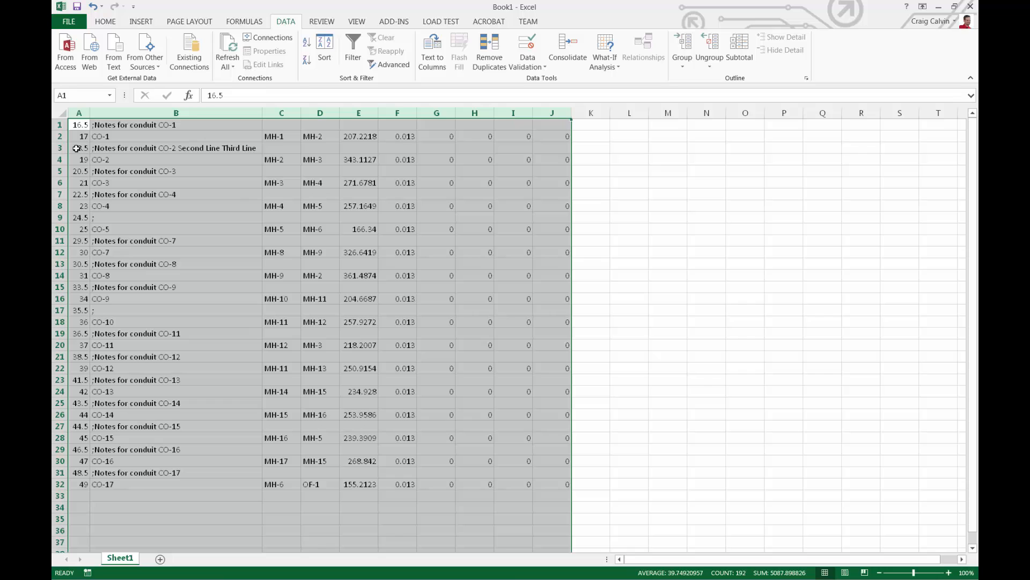
{"action": "left_click", "coordinate": [78, 112]}
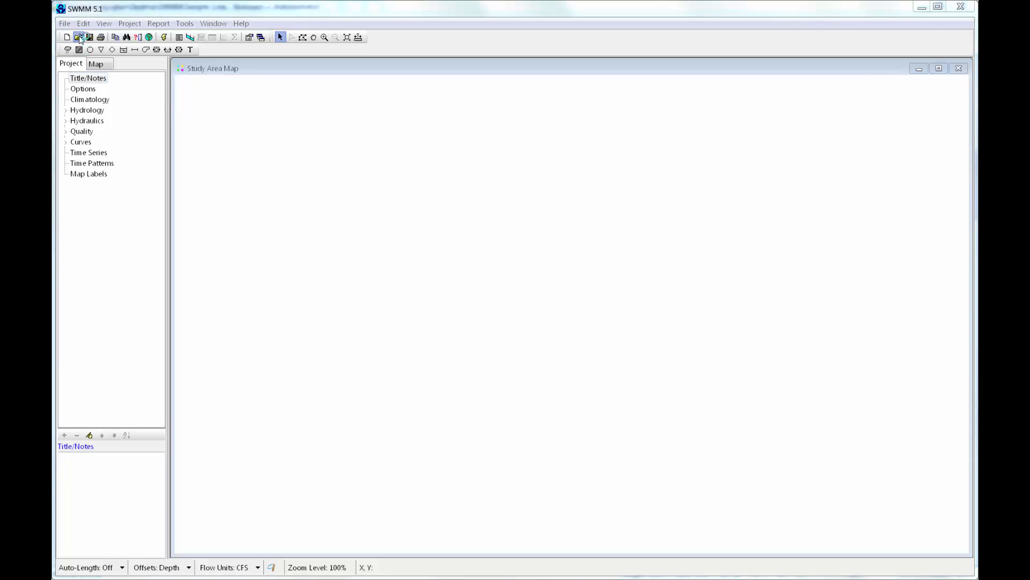
Step: Reopen Sample-1.inp so its sewer network shows on the study area map
{"action": "left_click", "coordinate": [78, 36]}
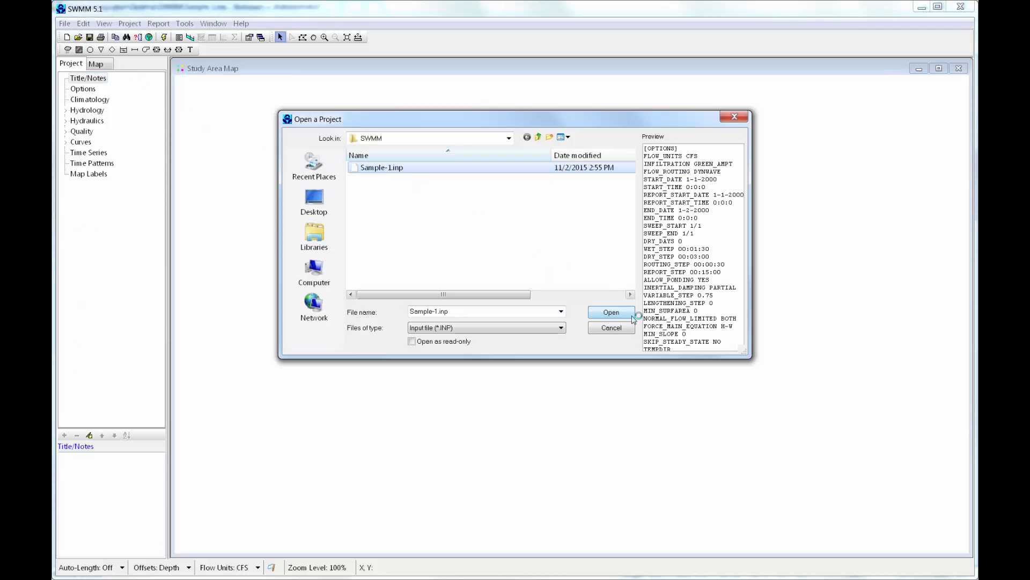
{"action": "left_click", "coordinate": [611, 311]}
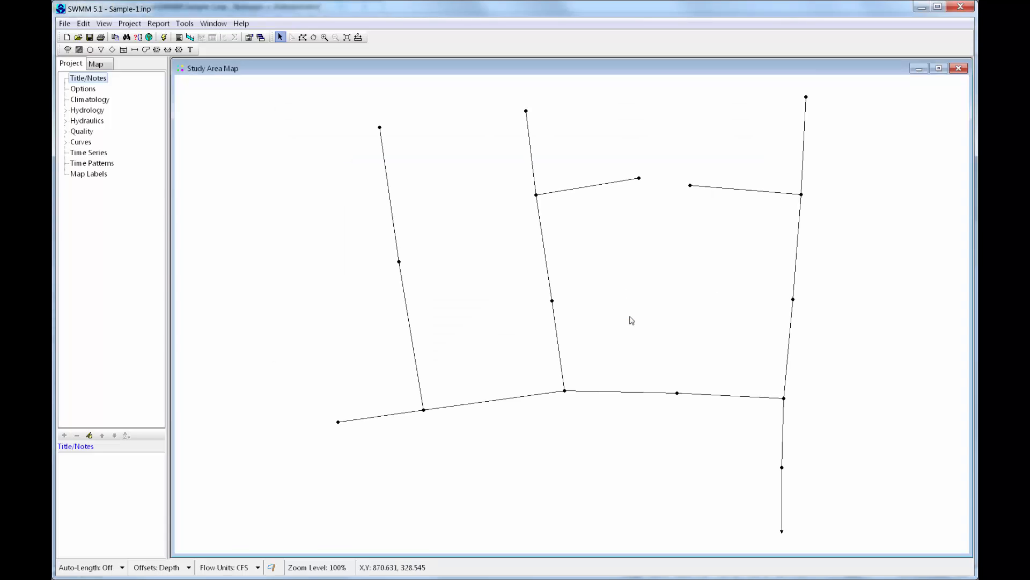